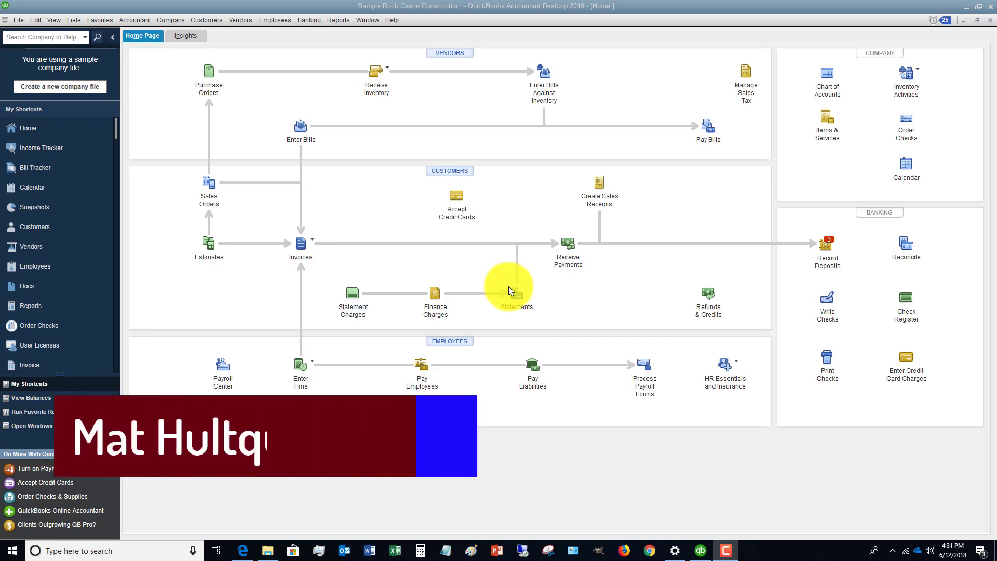
mouse_move(530, 140)
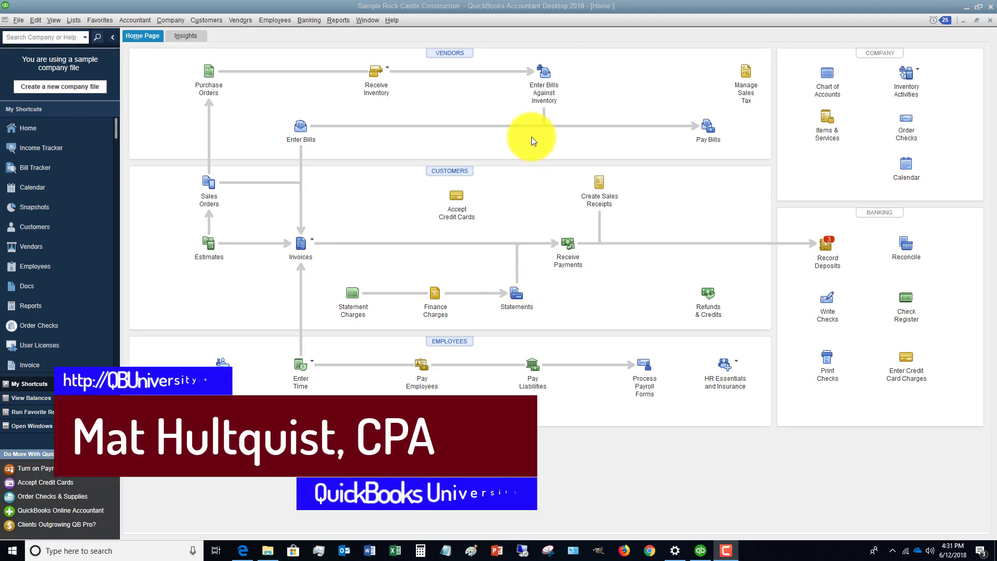
mouse_move(75, 279)
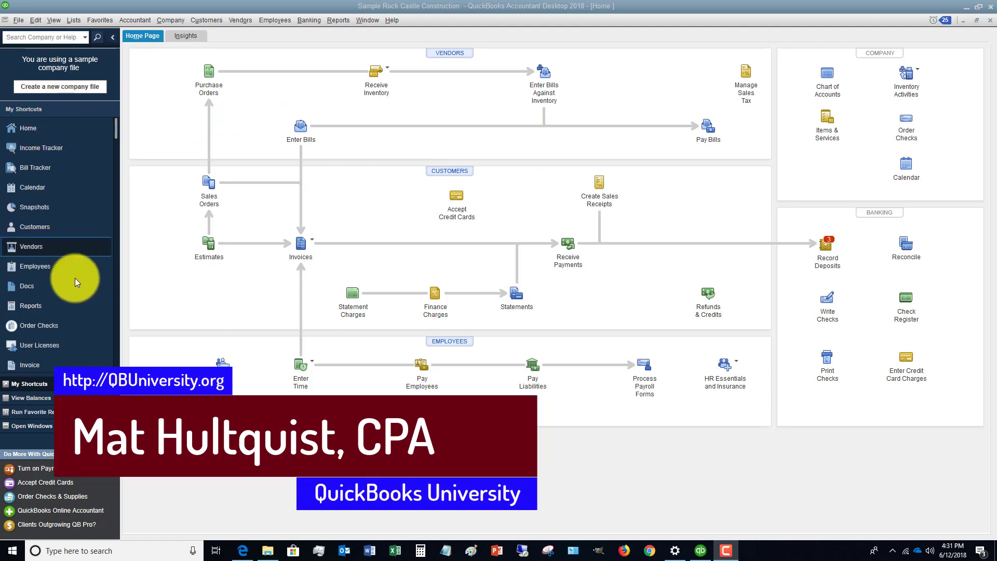
mouse_move(97, 160)
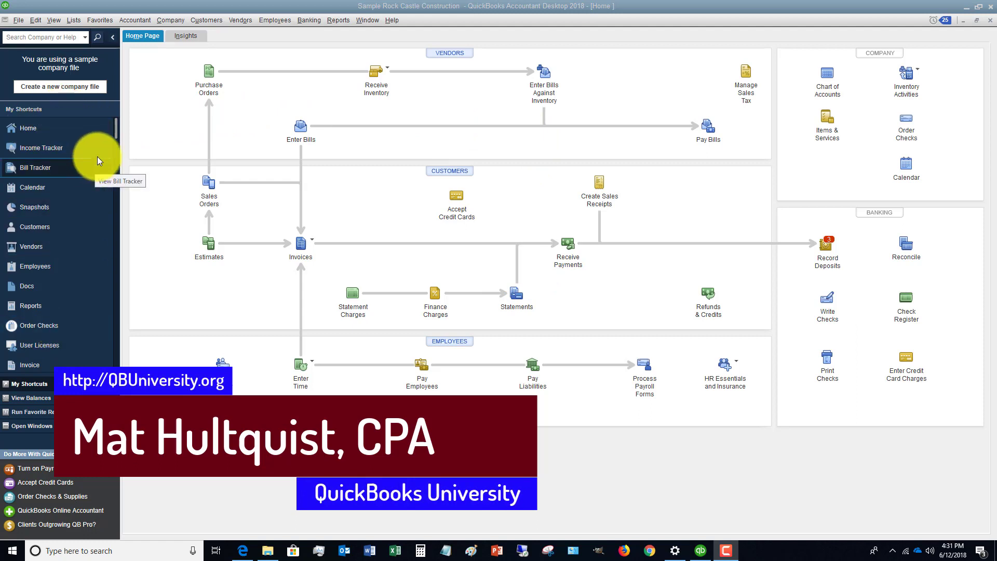
mouse_move(28, 128)
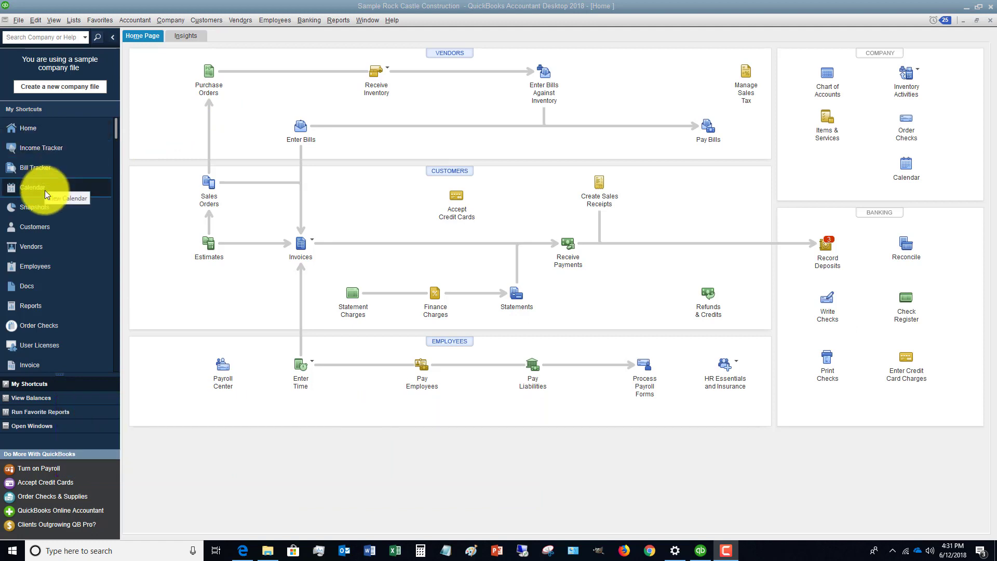
mouse_move(219, 174)
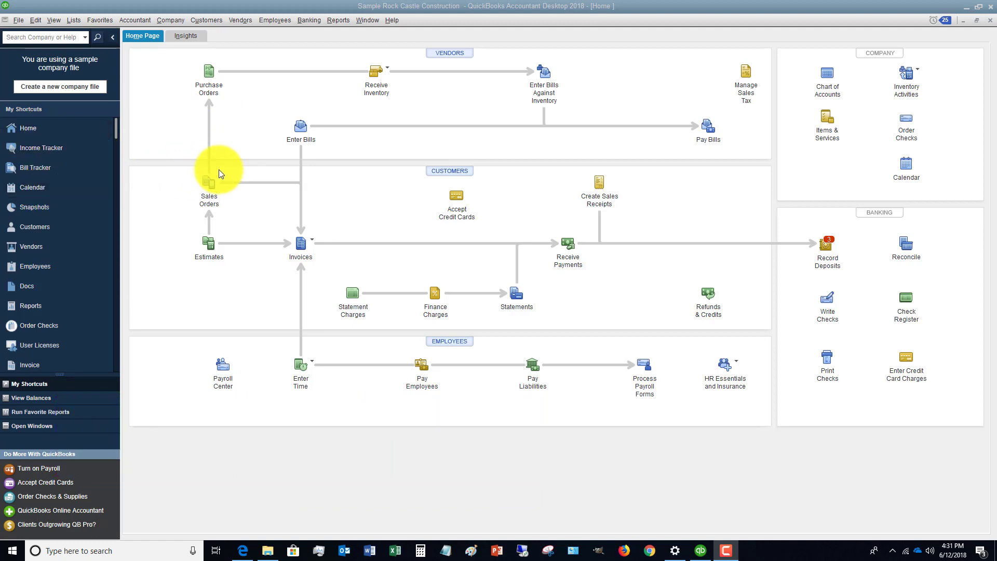
mouse_move(340, 181)
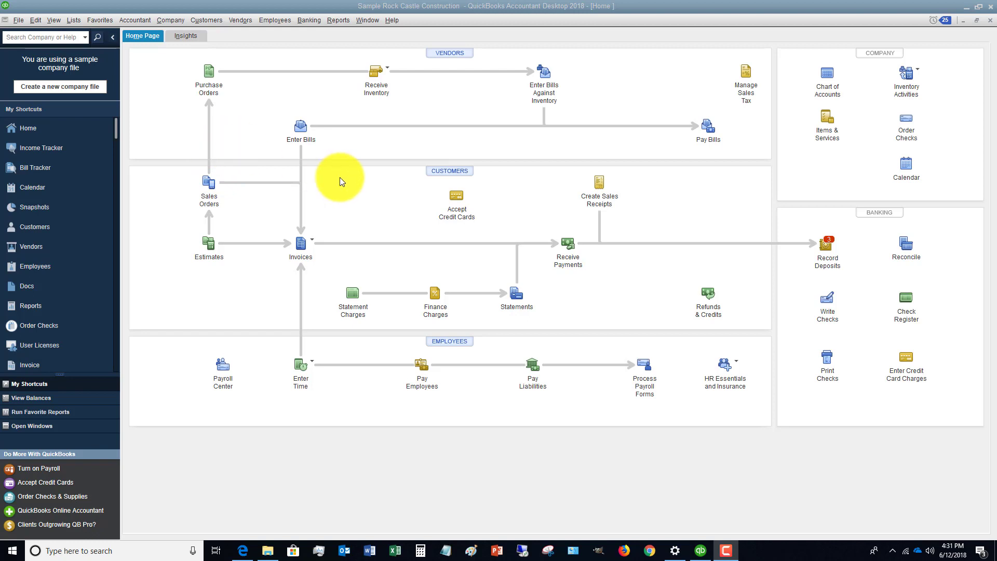
Switch the icon bar from the left side to Top Icon Bar via the View menu
left_click(53, 20)
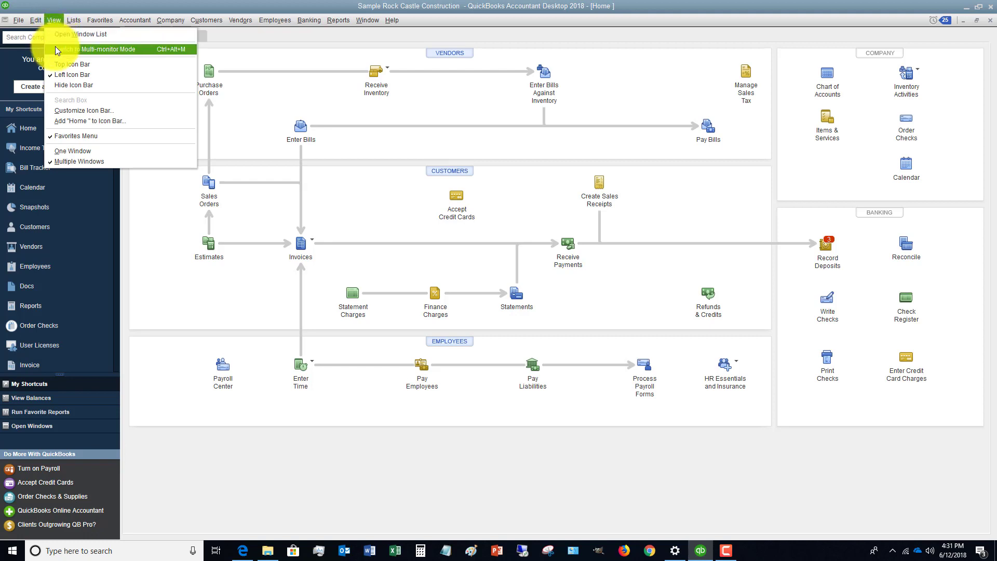
mouse_move(71, 63)
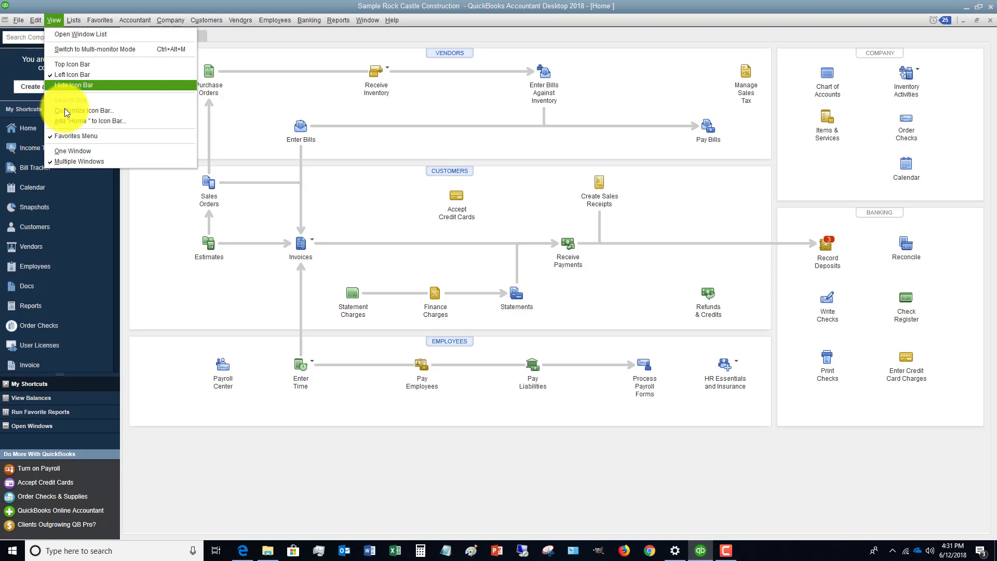
mouse_move(86, 110)
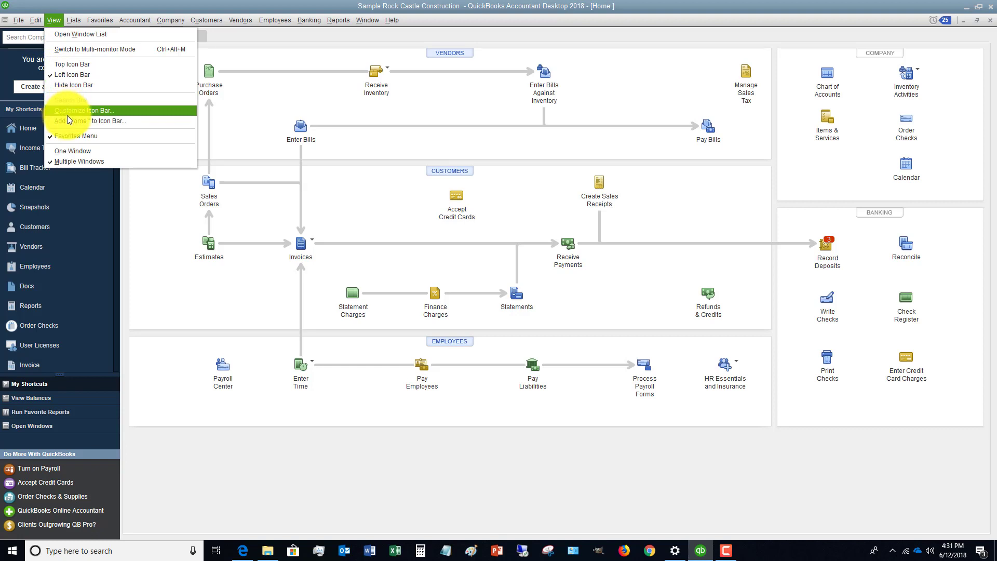
mouse_move(73, 86)
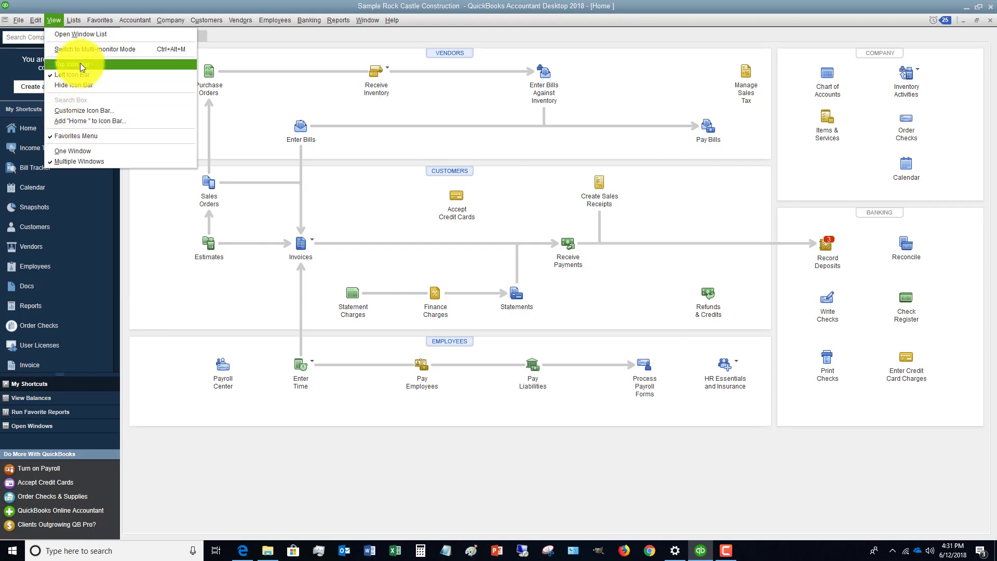
left_click(68, 64)
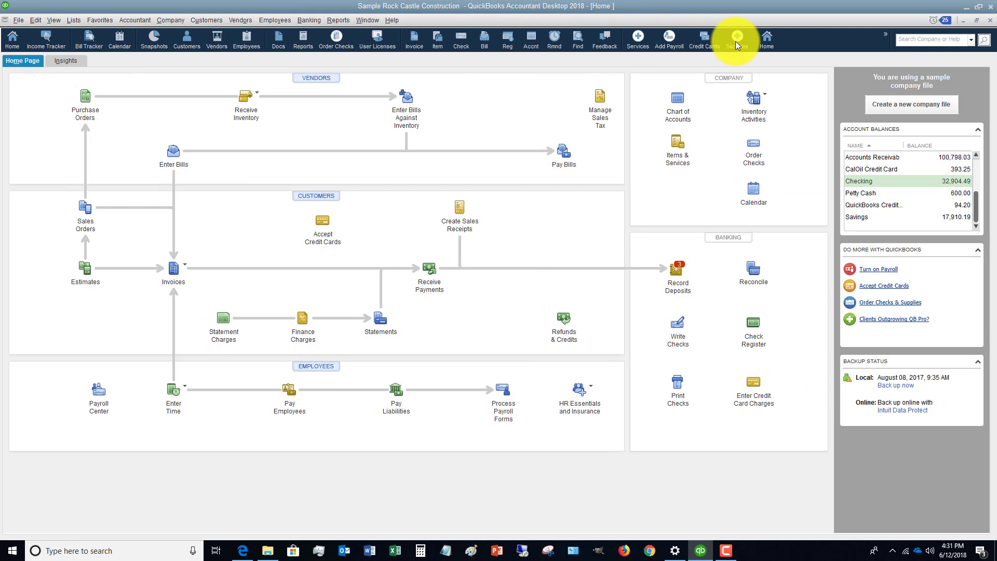
mouse_move(658, 47)
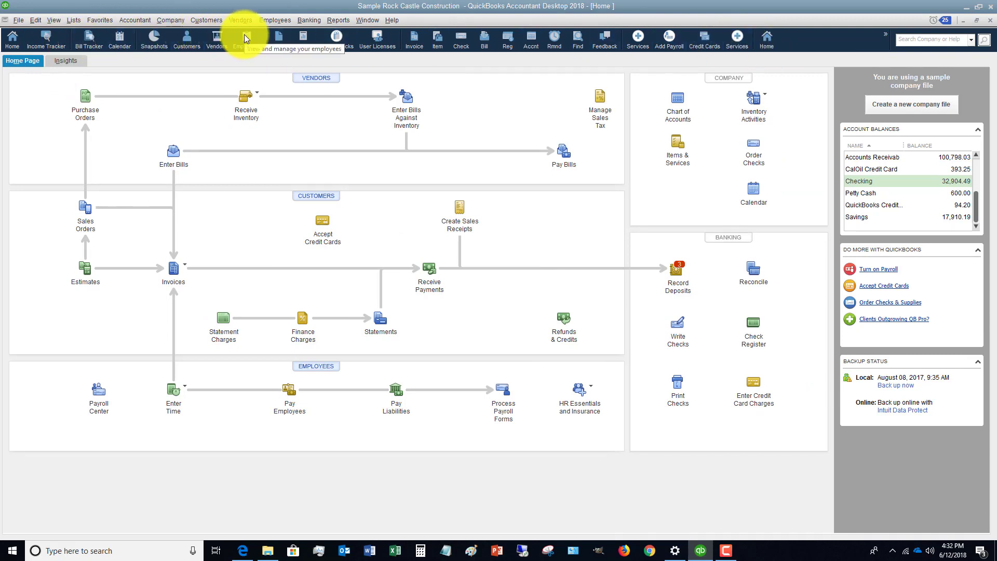
mouse_move(557, 39)
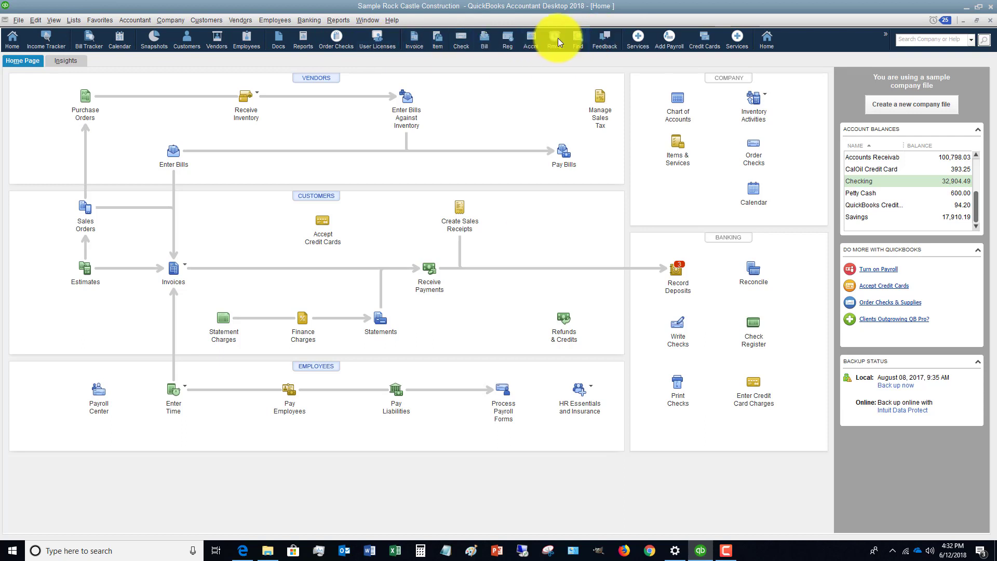
mouse_move(169, 39)
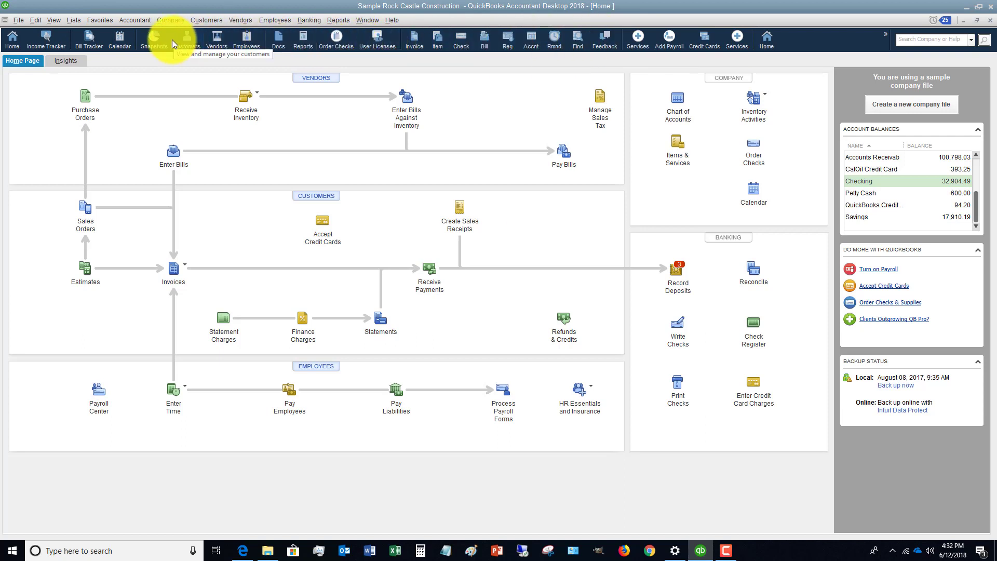
mouse_move(120, 39)
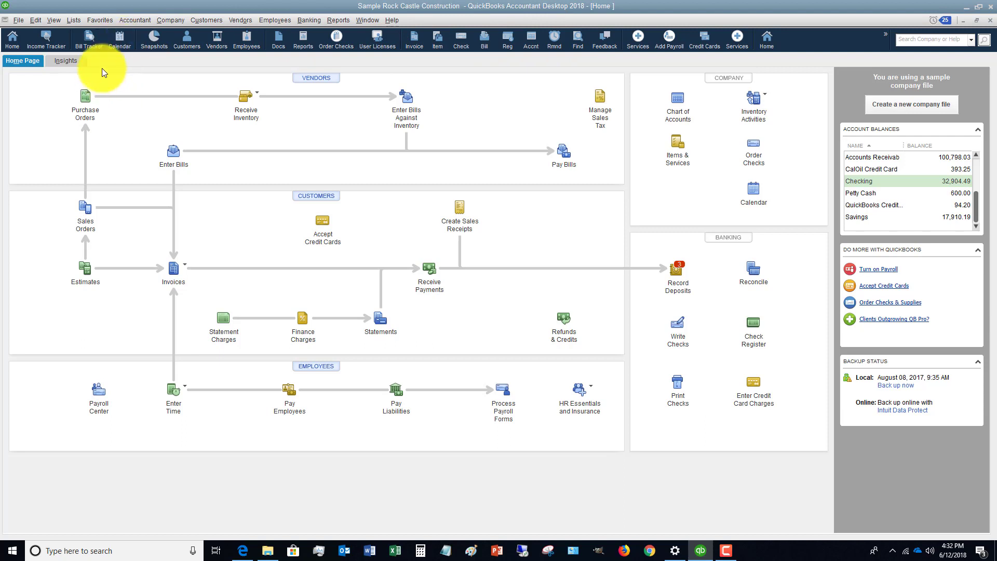
mouse_move(736, 237)
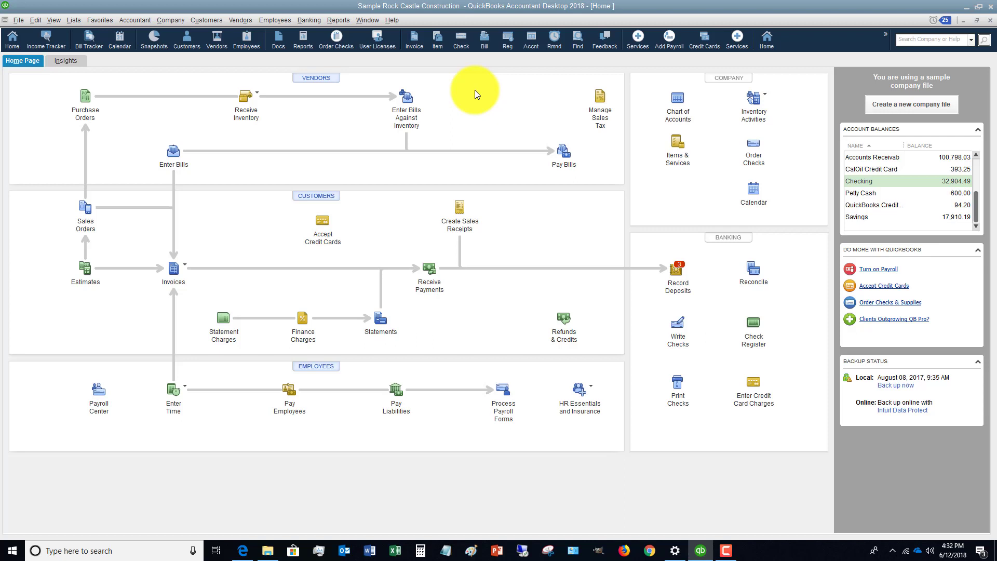
Bring up Customize Icon Bar and highlight Home, then Income Tracker in the icon list
left_click(53, 20)
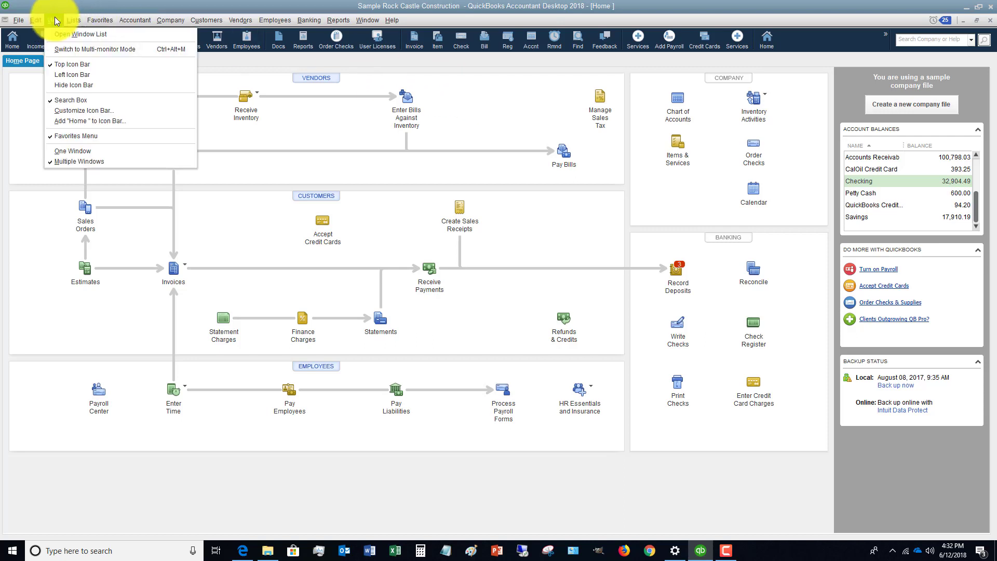
mouse_move(70, 110)
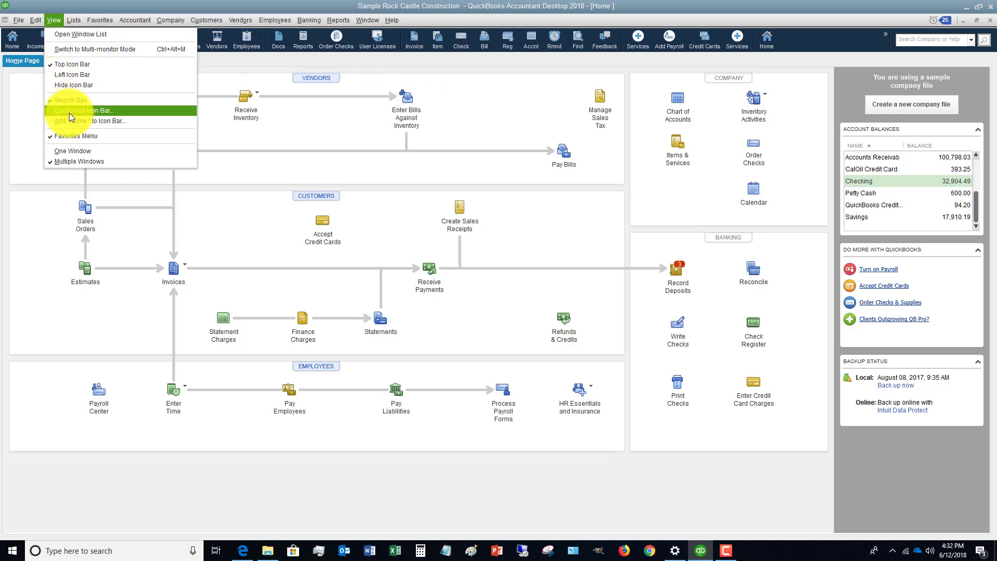
left_click(84, 110)
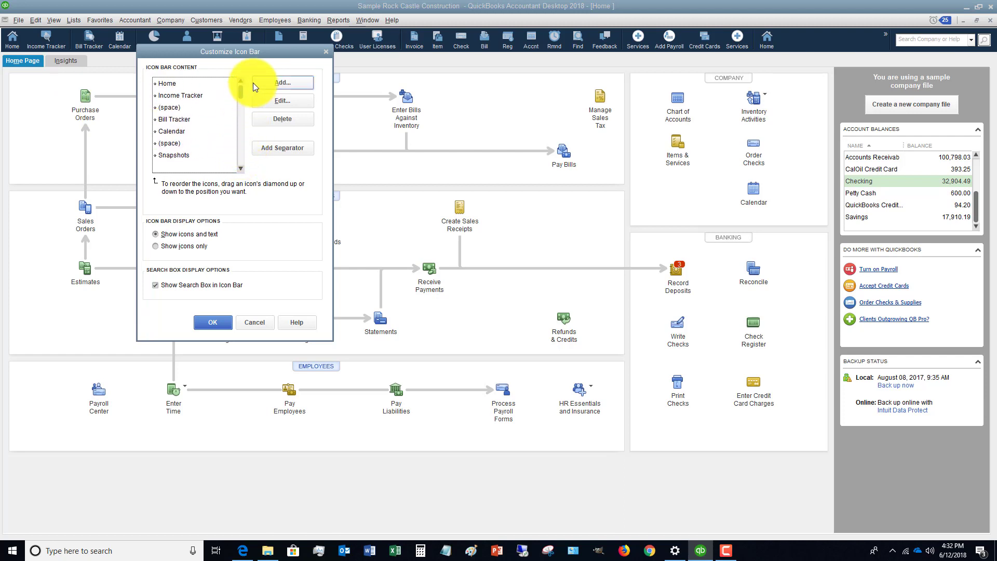
left_click(167, 84)
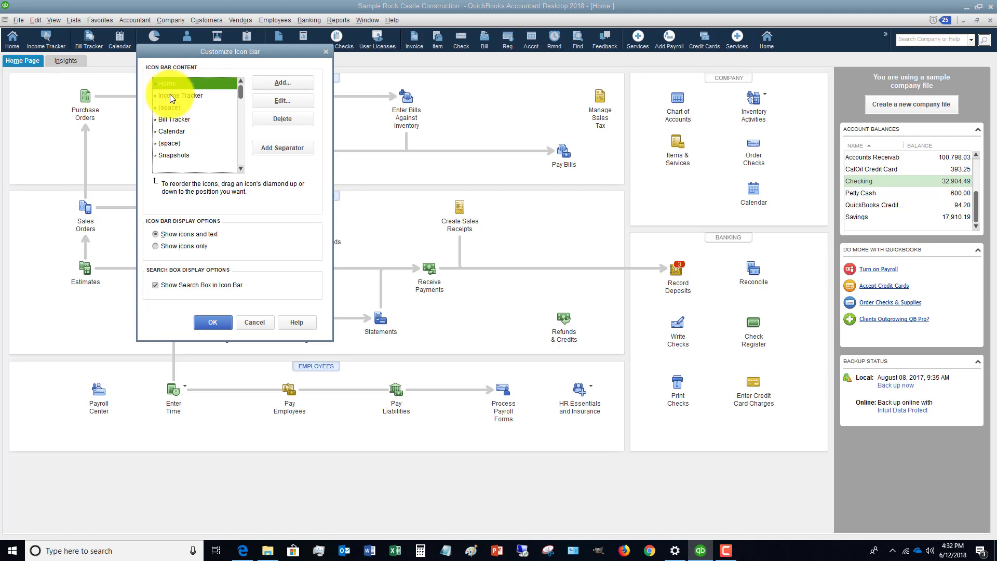
left_click(180, 95)
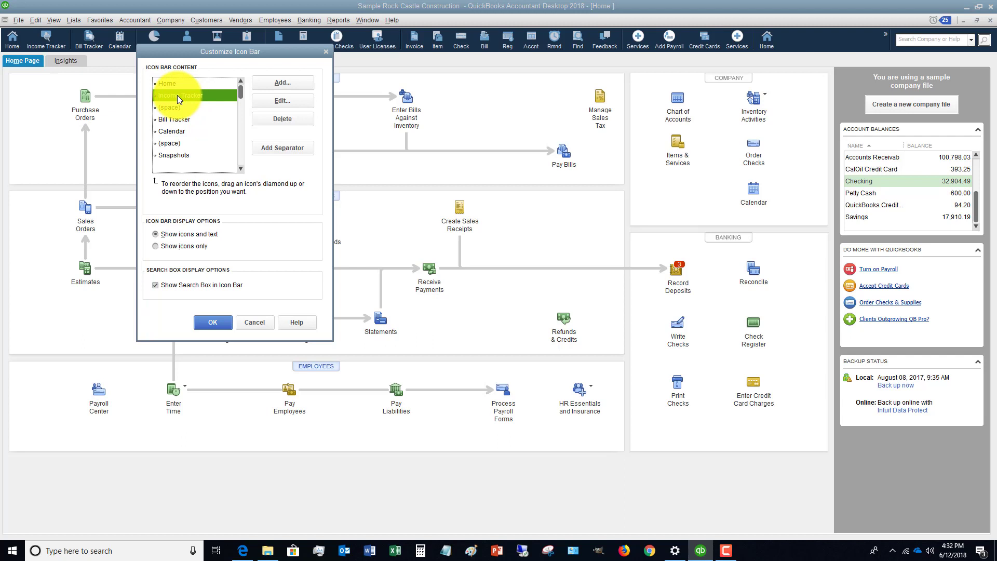
Edit the Income Tracker icon's label to 'The Tracker' and confirm
left_click(282, 101)
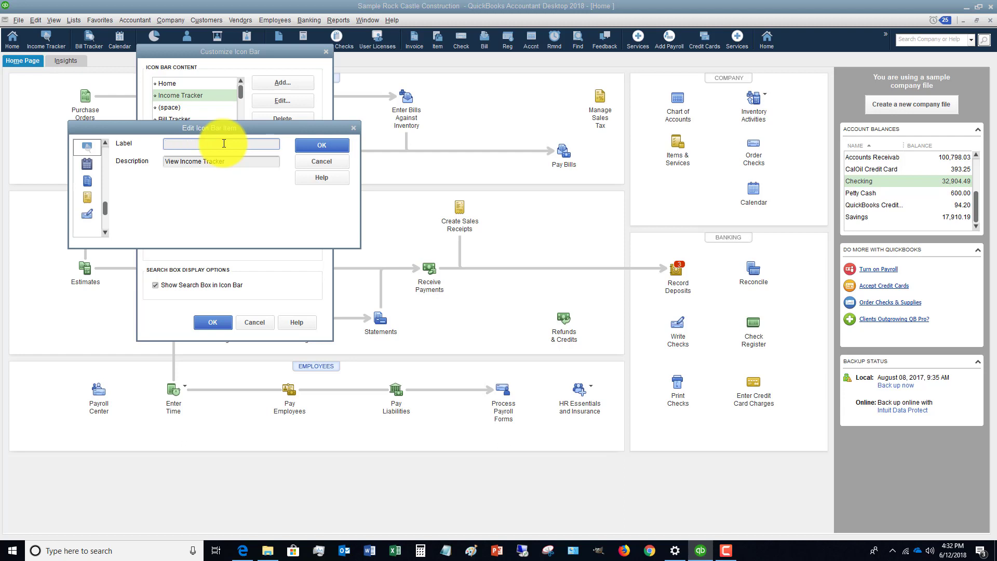
type("The")
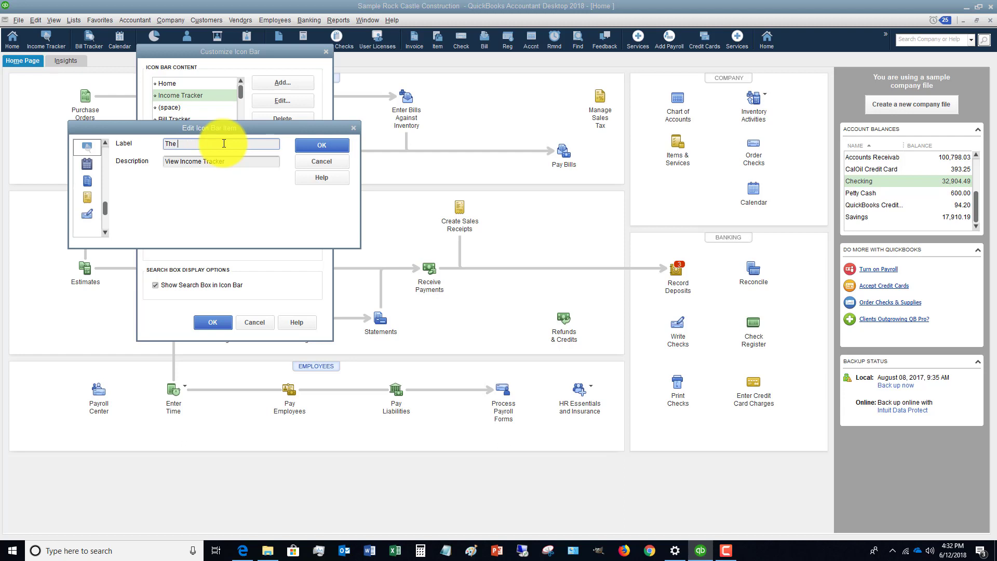
type("Tracker")
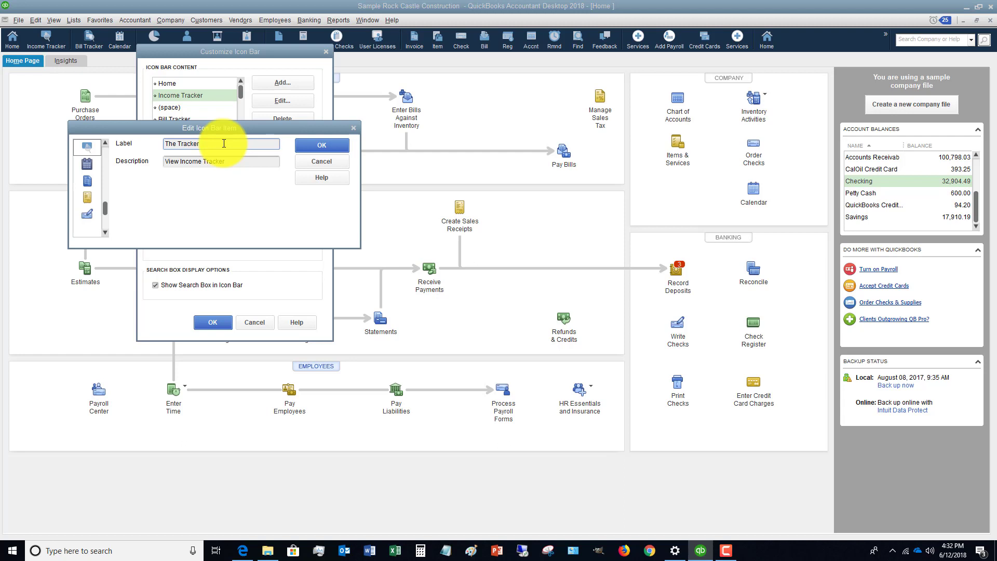
left_click(321, 145)
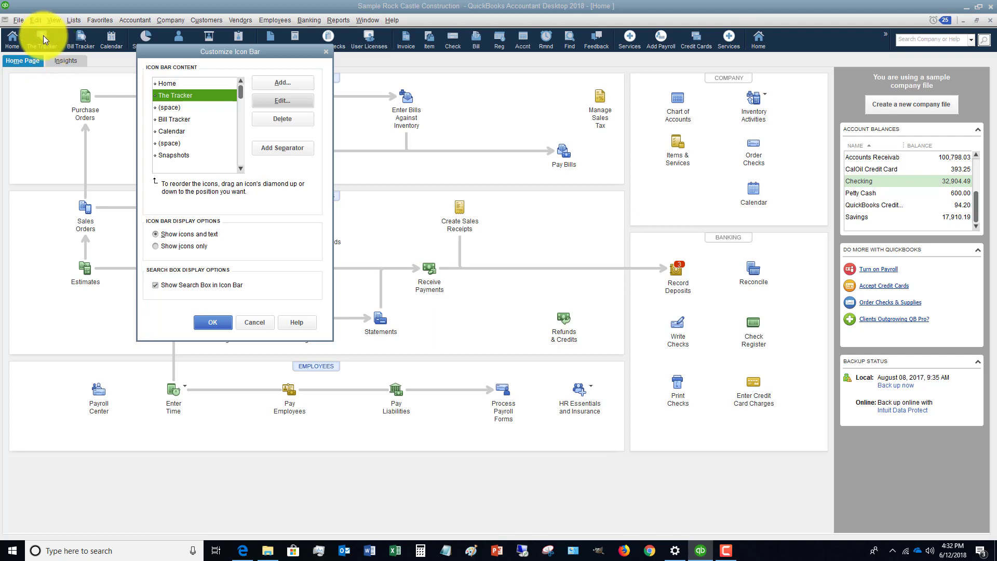
mouse_move(247, 109)
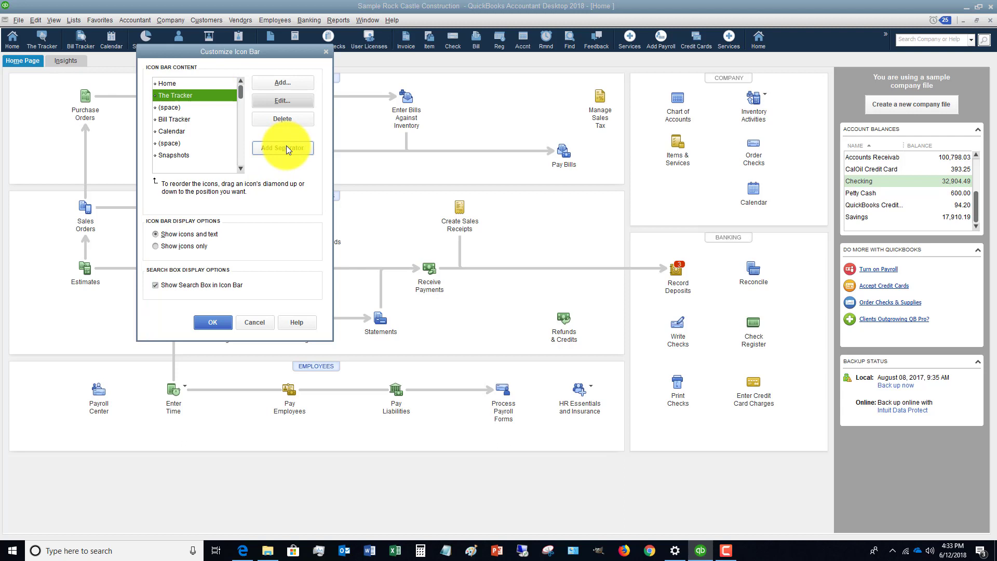
left_click(283, 148)
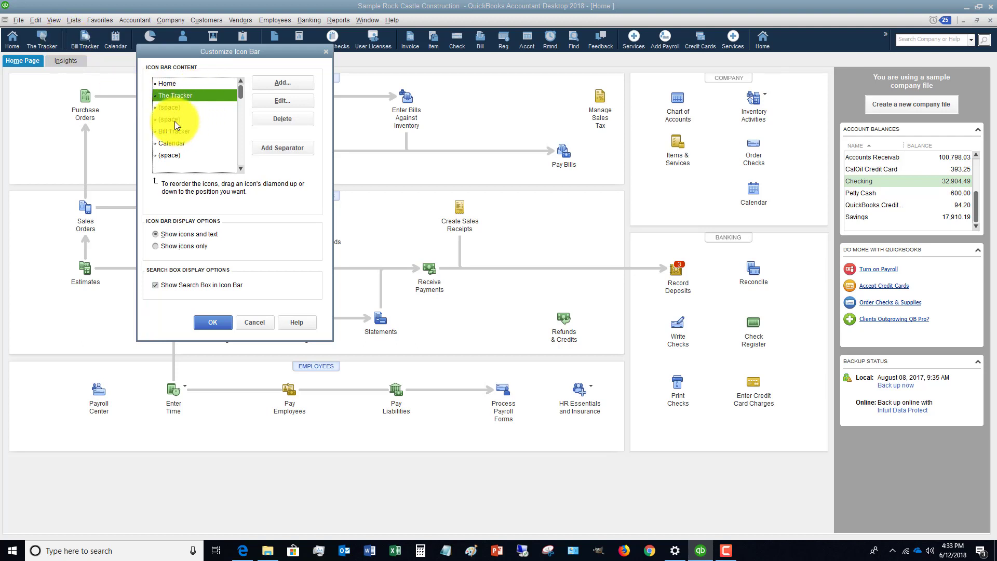
left_click(168, 120)
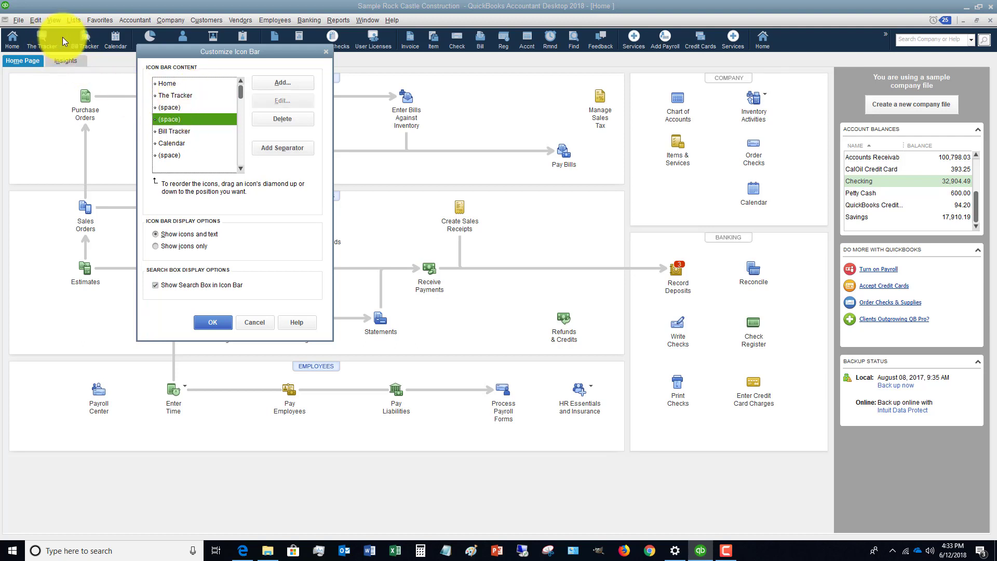
left_click(281, 118)
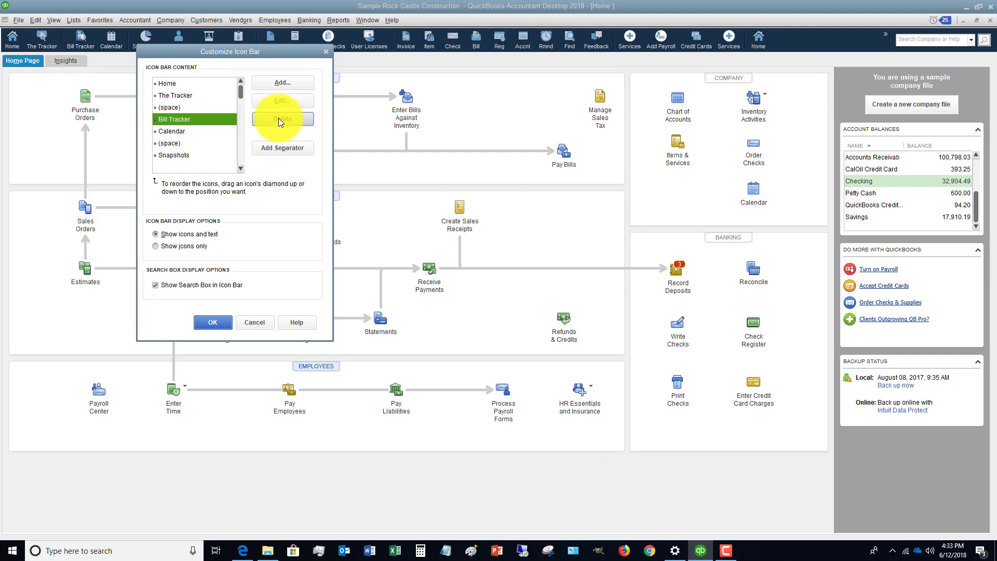
mouse_move(122, 102)
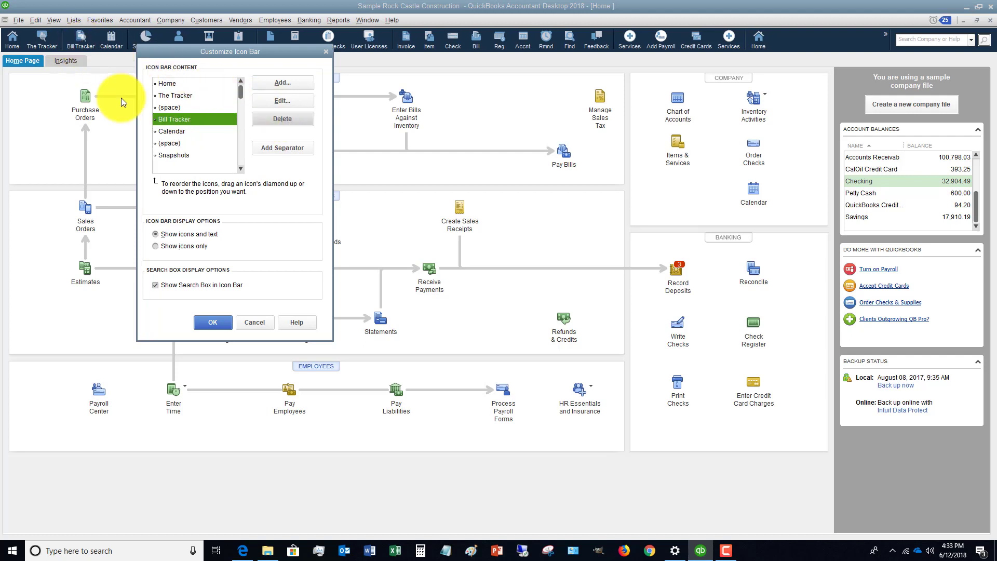
left_click(171, 131)
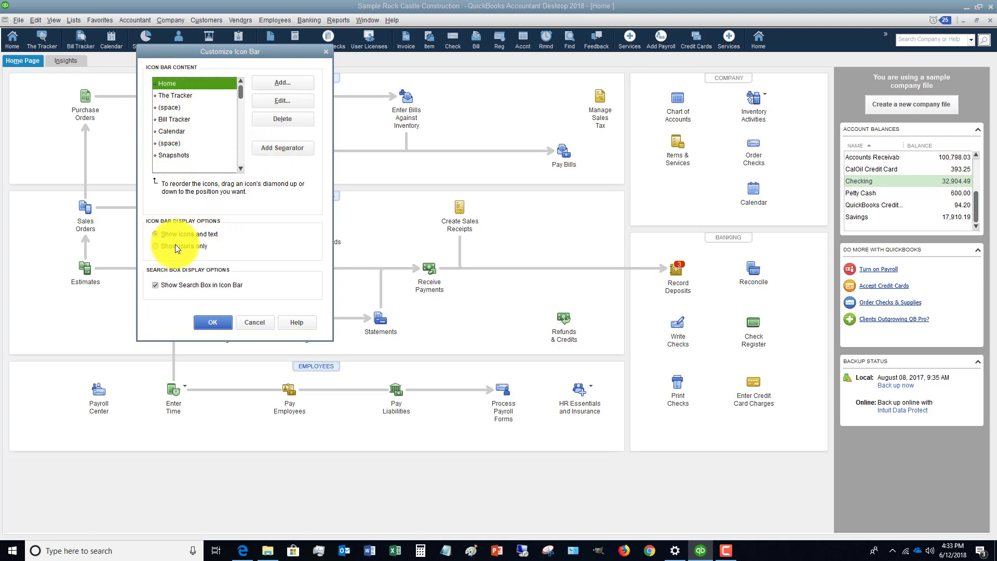
left_click(156, 246)
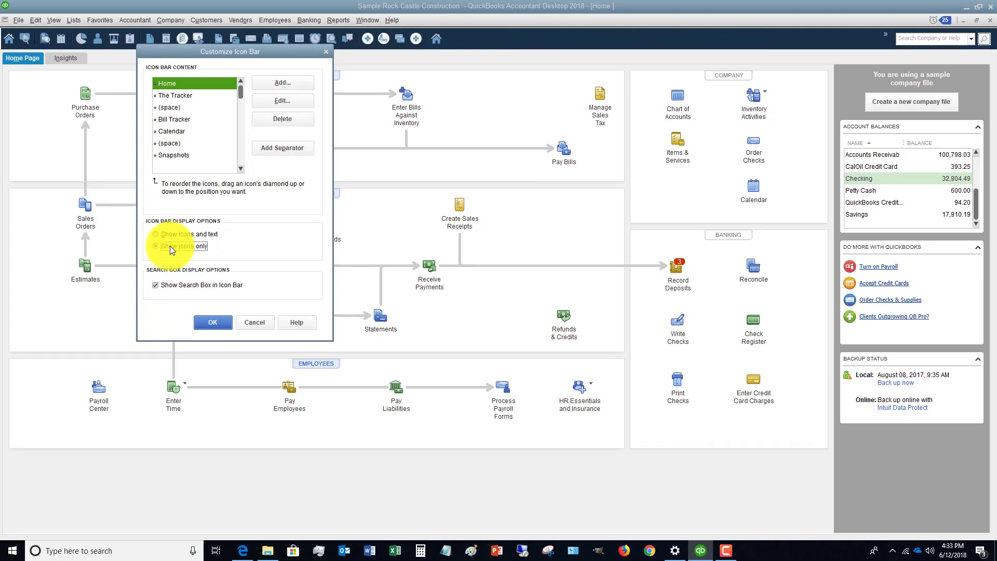
left_click(157, 233)
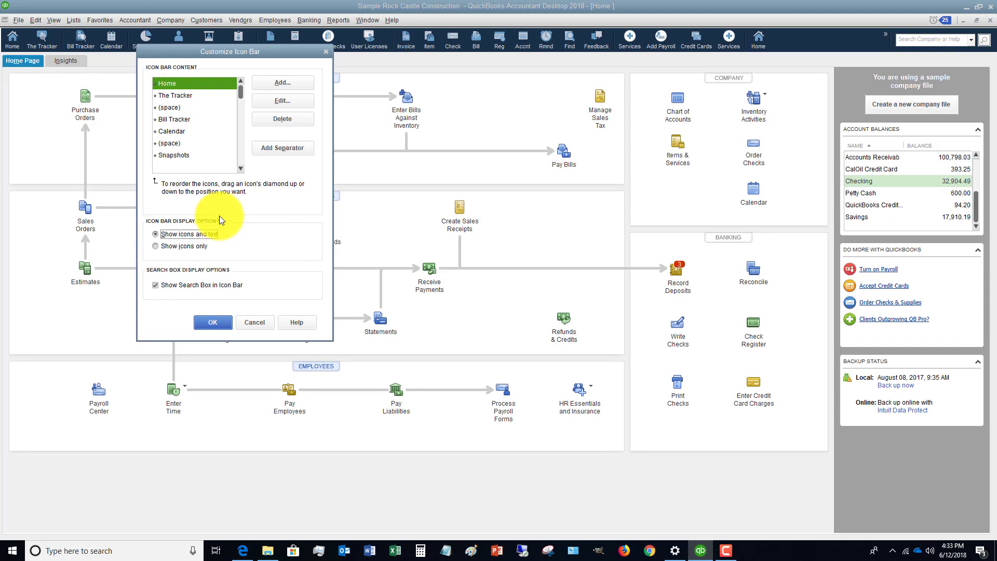
left_click(282, 82)
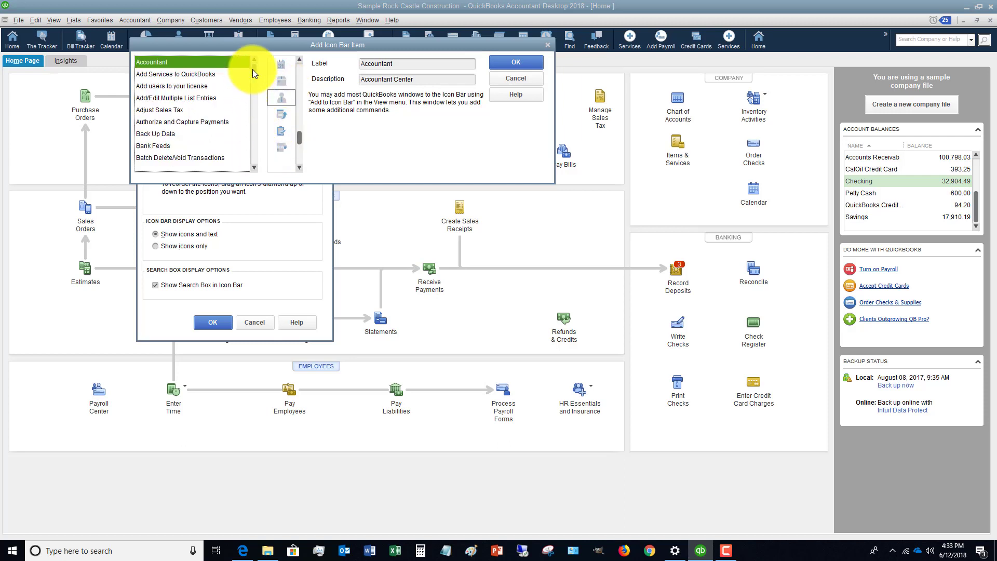
Add Back Up Data as a Backup icon after Home, then browse the add list and cancel
left_click(155, 134)
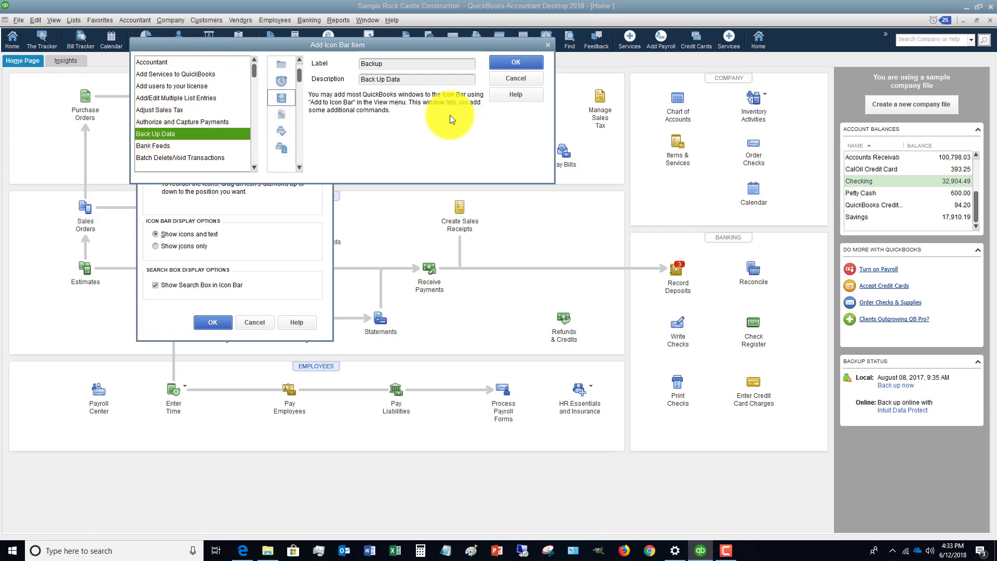
left_click(516, 61)
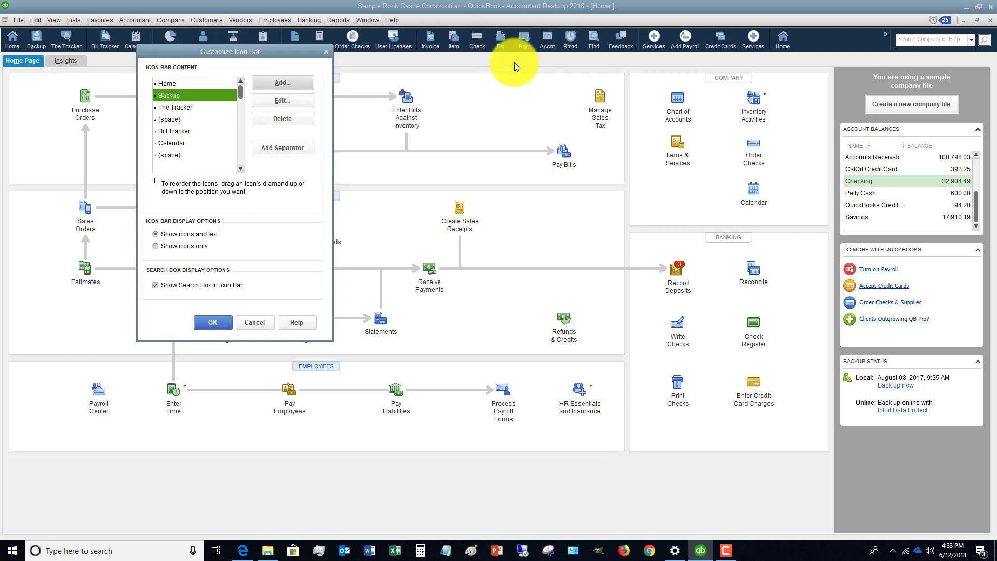
mouse_move(35, 43)
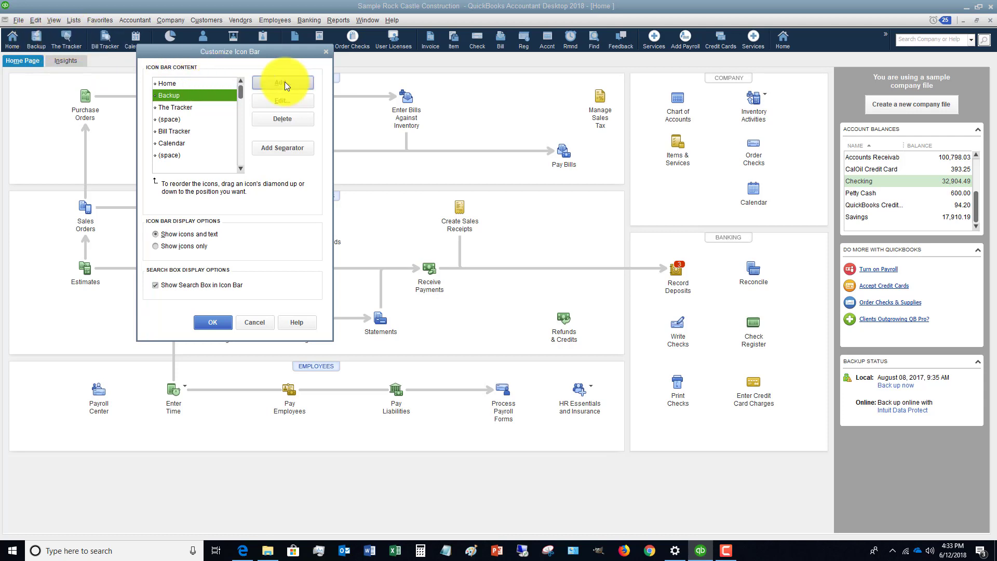
left_click(281, 83)
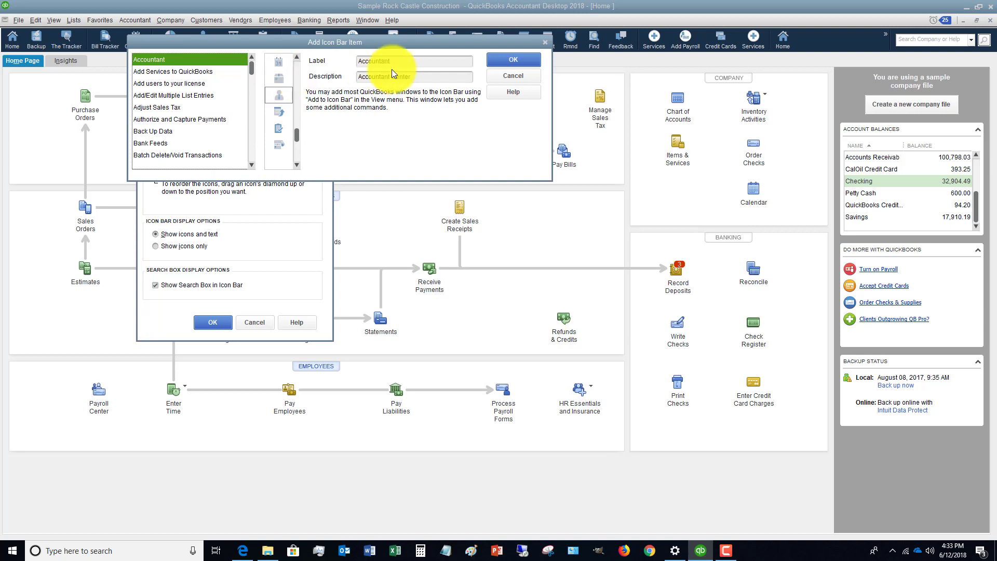
scroll("down", 3)
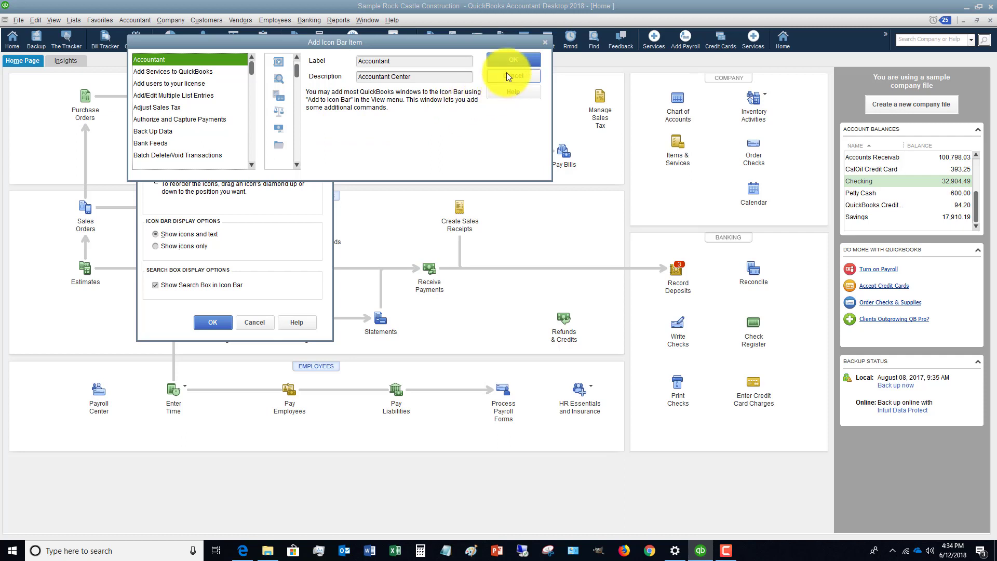
left_click(512, 75)
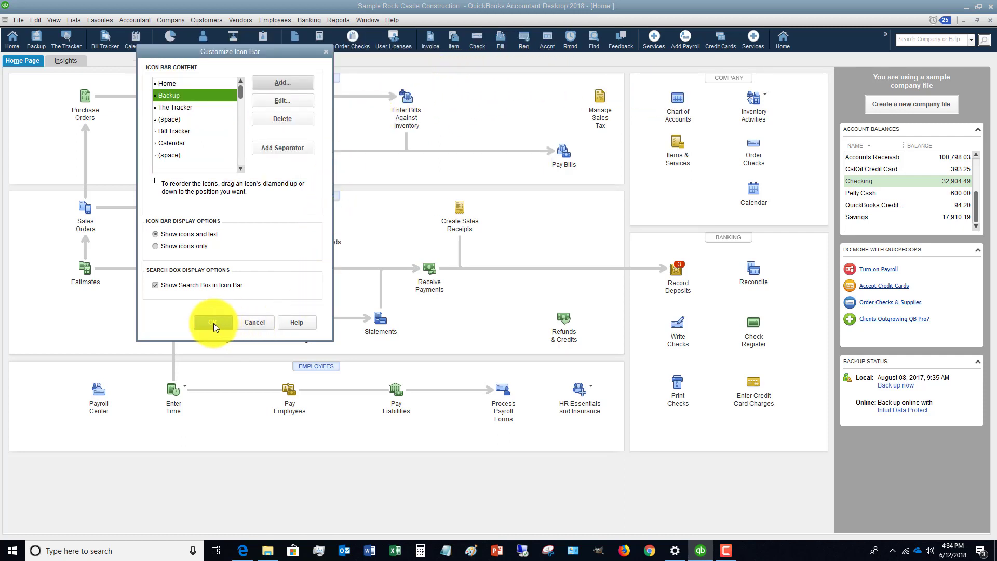
Confirm the Customize Icon Bar dialog to keep Backup and The Tracker icons
left_click(213, 322)
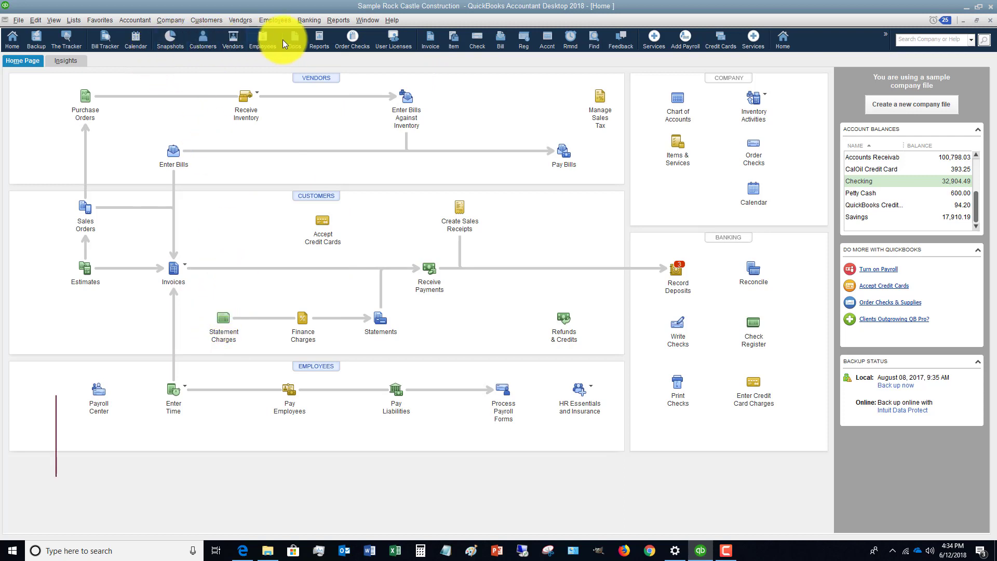
mouse_move(430, 39)
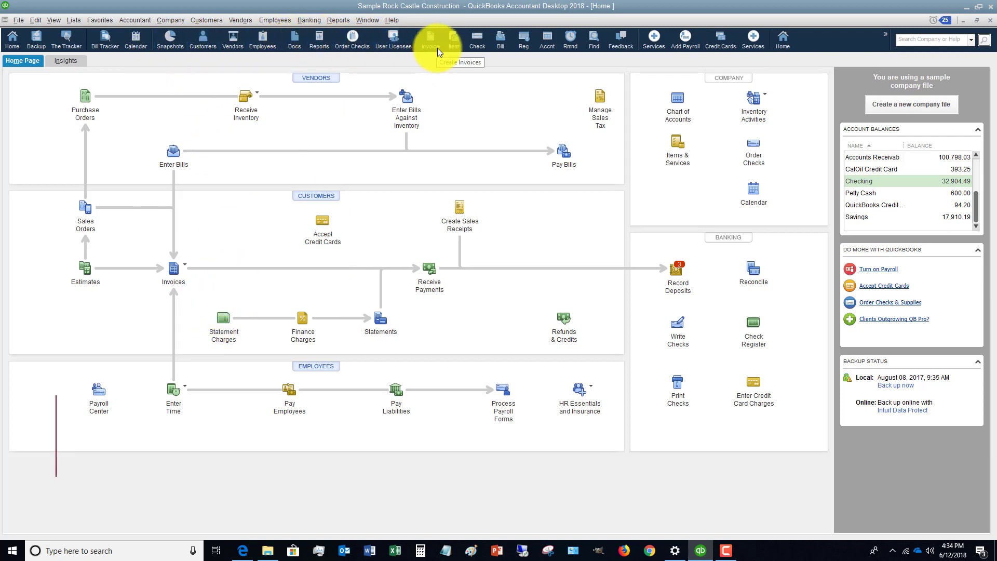
mouse_move(294, 39)
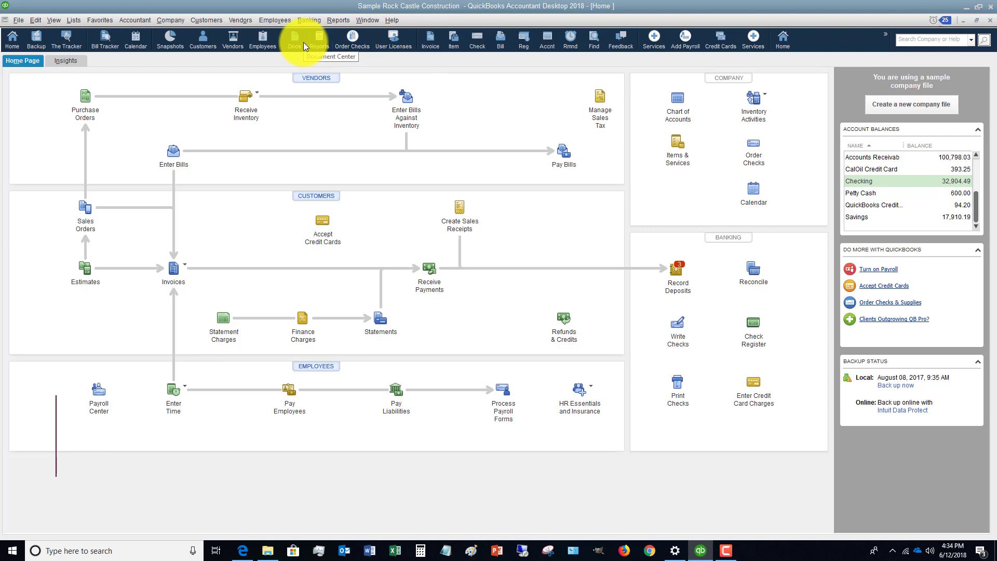
mouse_move(319, 40)
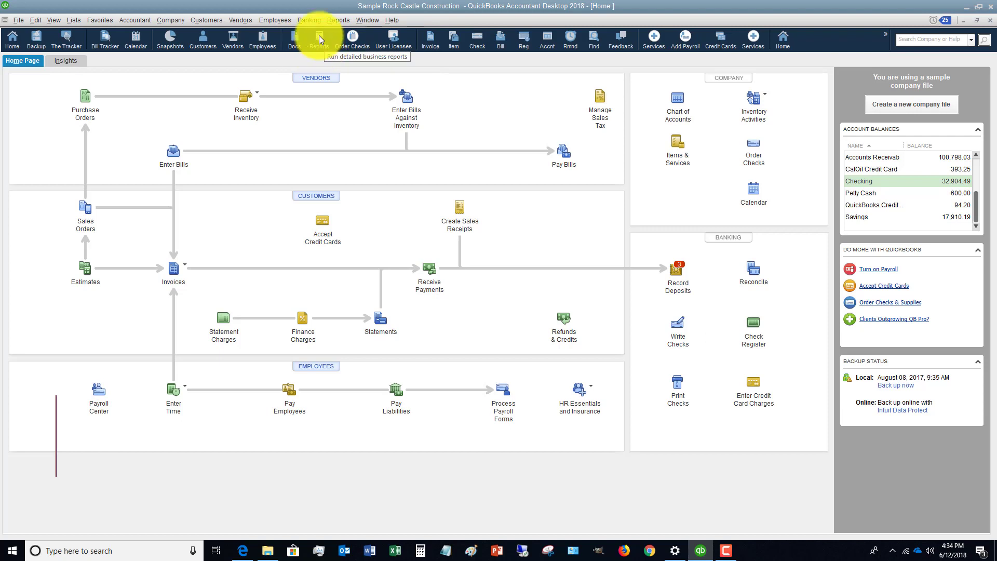